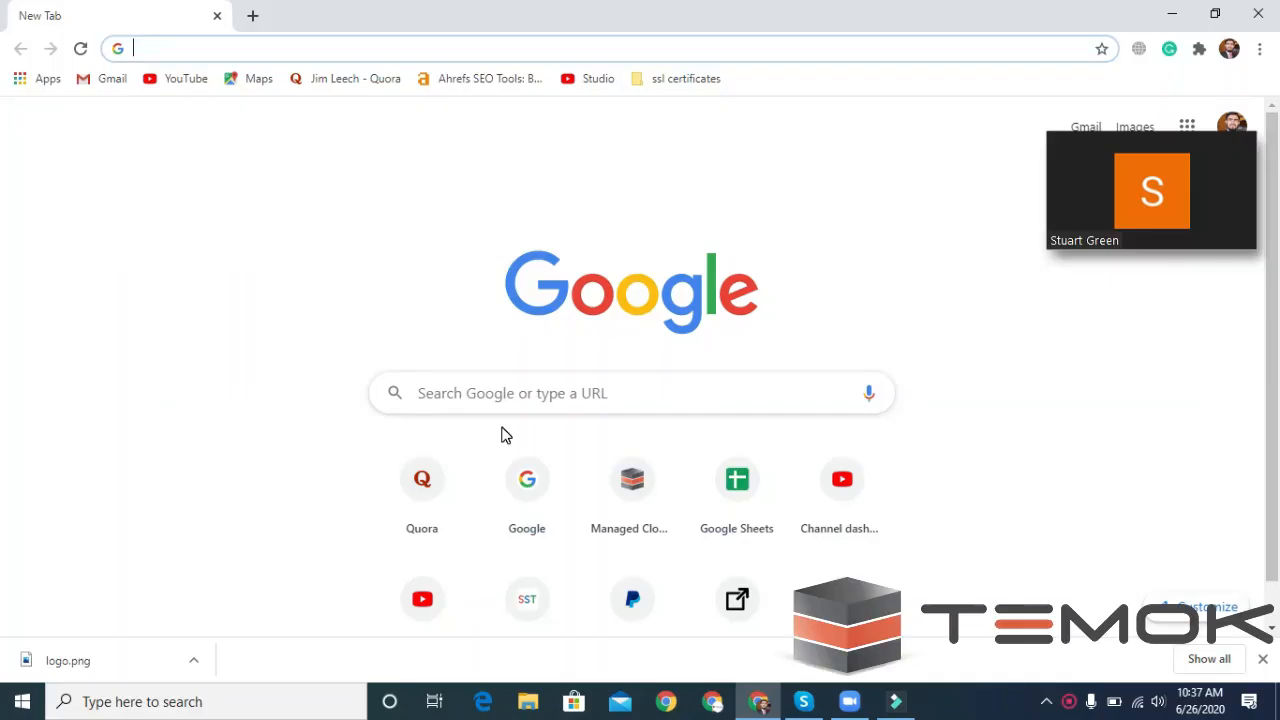
Step: Navigate Chrome to apowersoft.com via the address-bar suggestion
text(apowersoft)
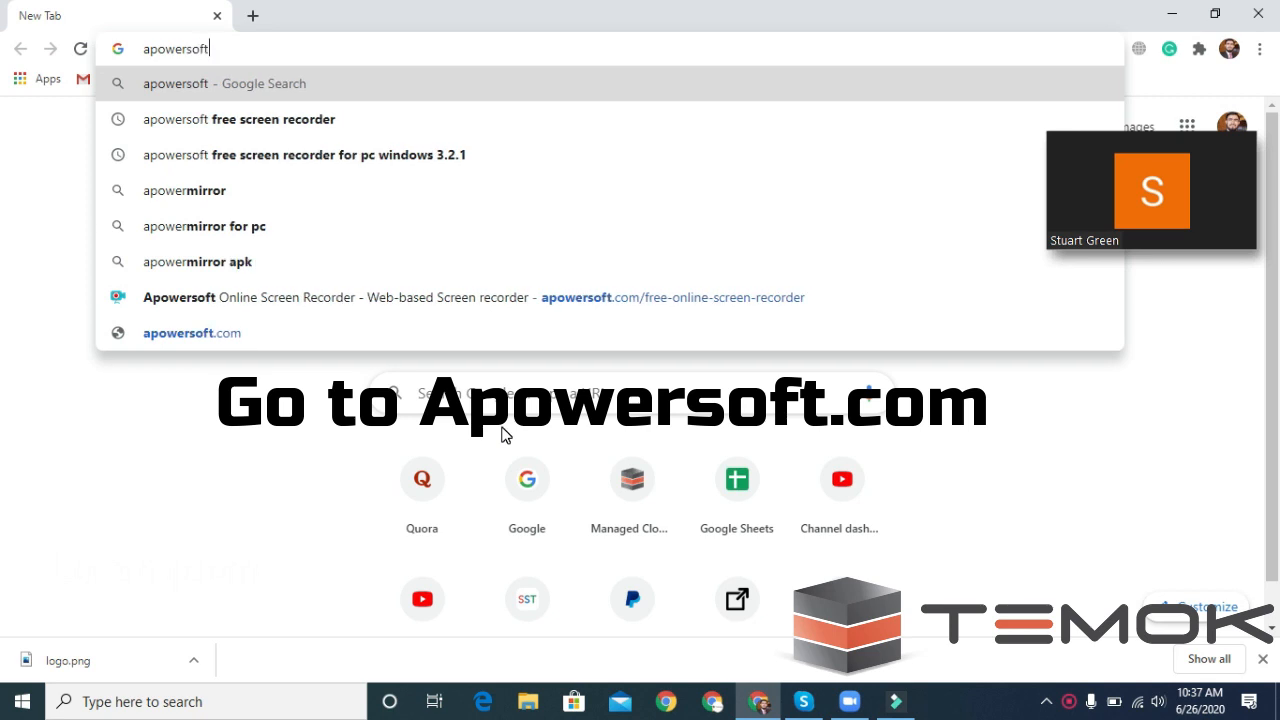
click(192, 332)
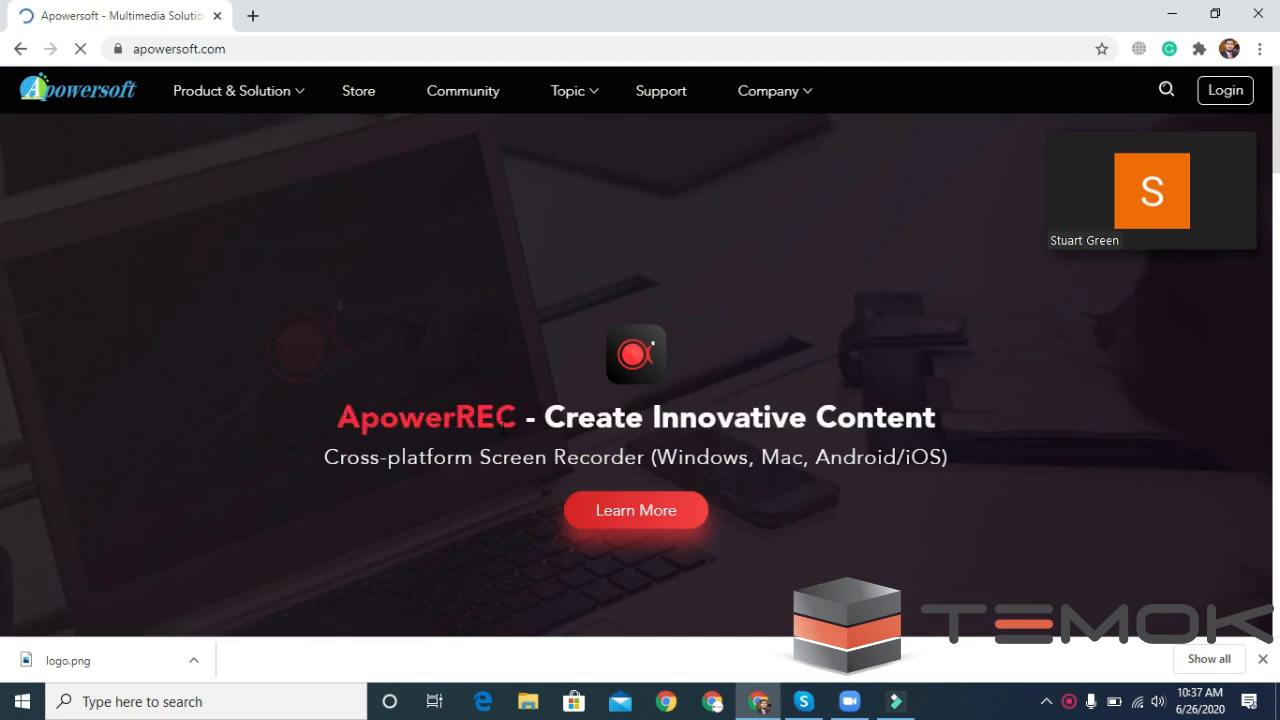
Step: Reach the Free Online Screen Recorder page from the Product & Solution menu
click(232, 90)
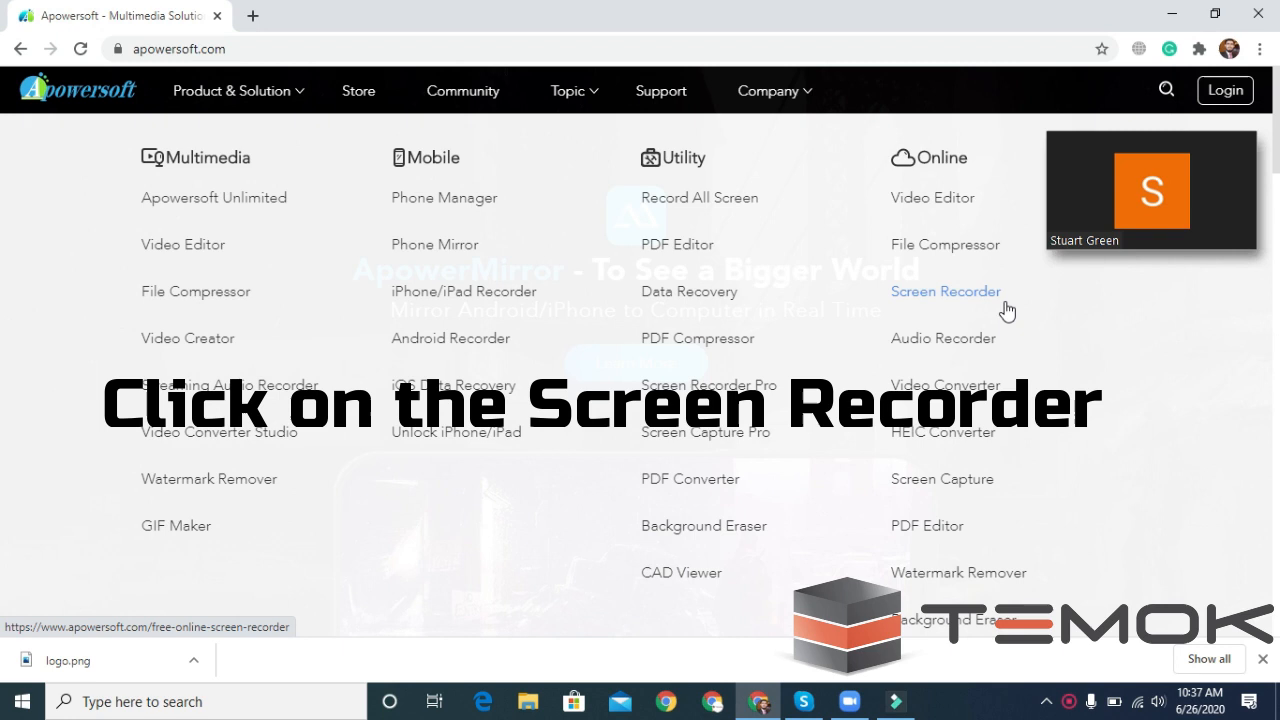
click(944, 292)
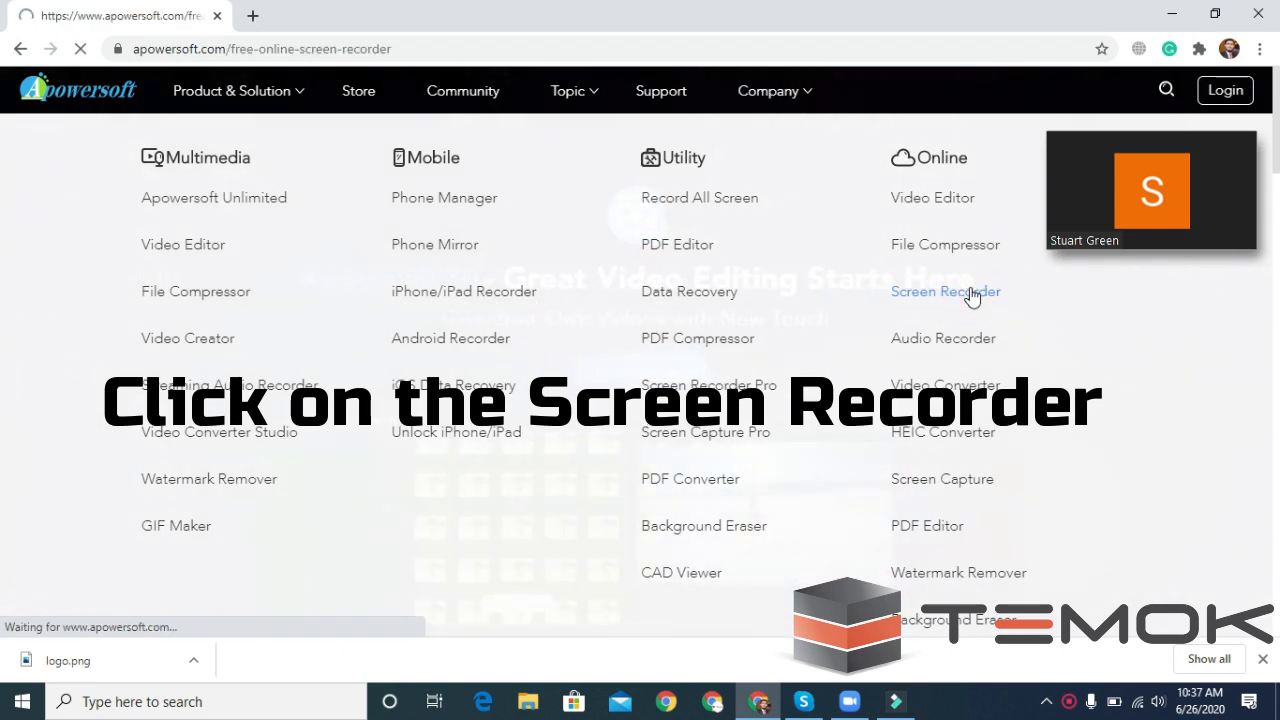
click(946, 292)
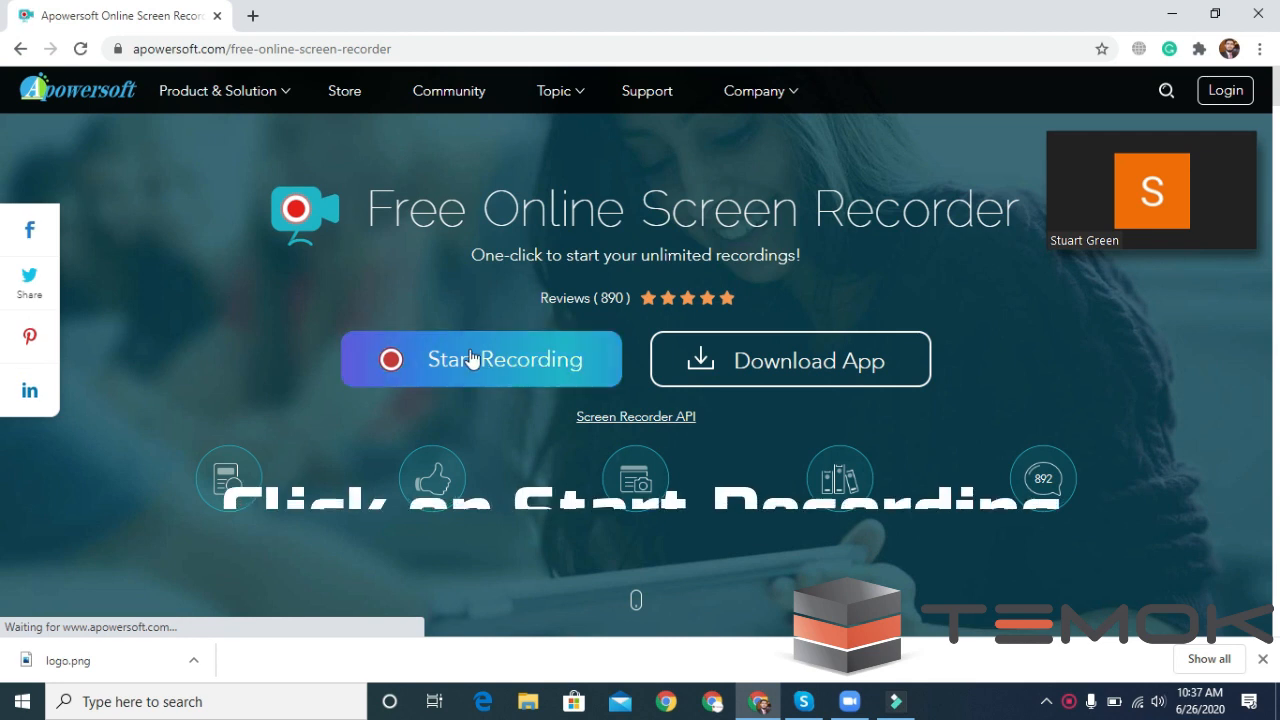
Step: Download and run the Apowersoft launcher installer, then bring the Zoom window forward
click(480, 360)
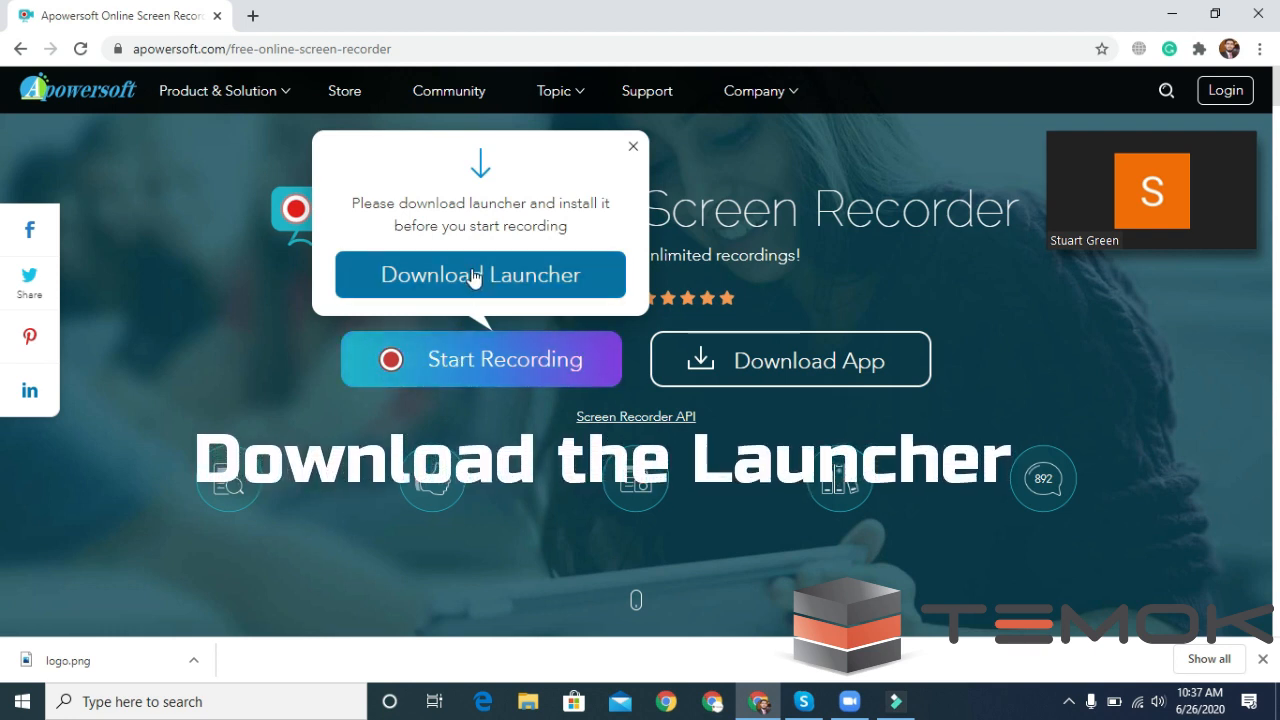
click(480, 274)
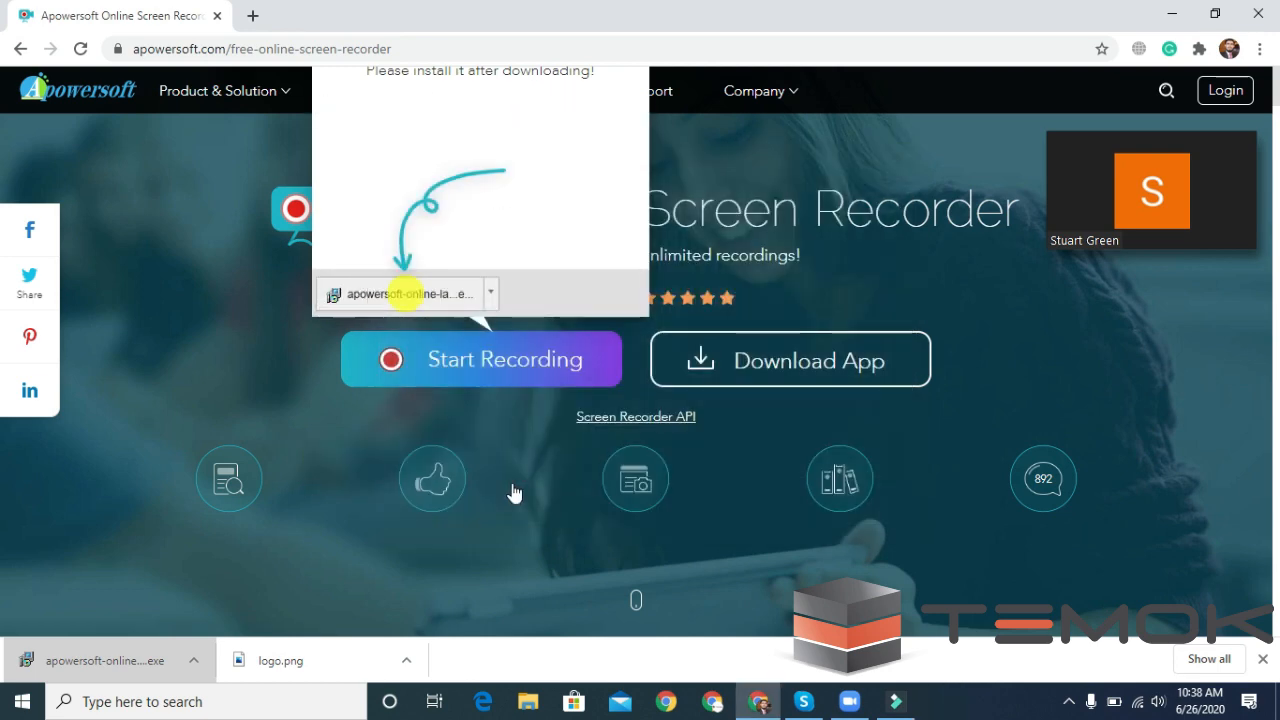
click(480, 360)
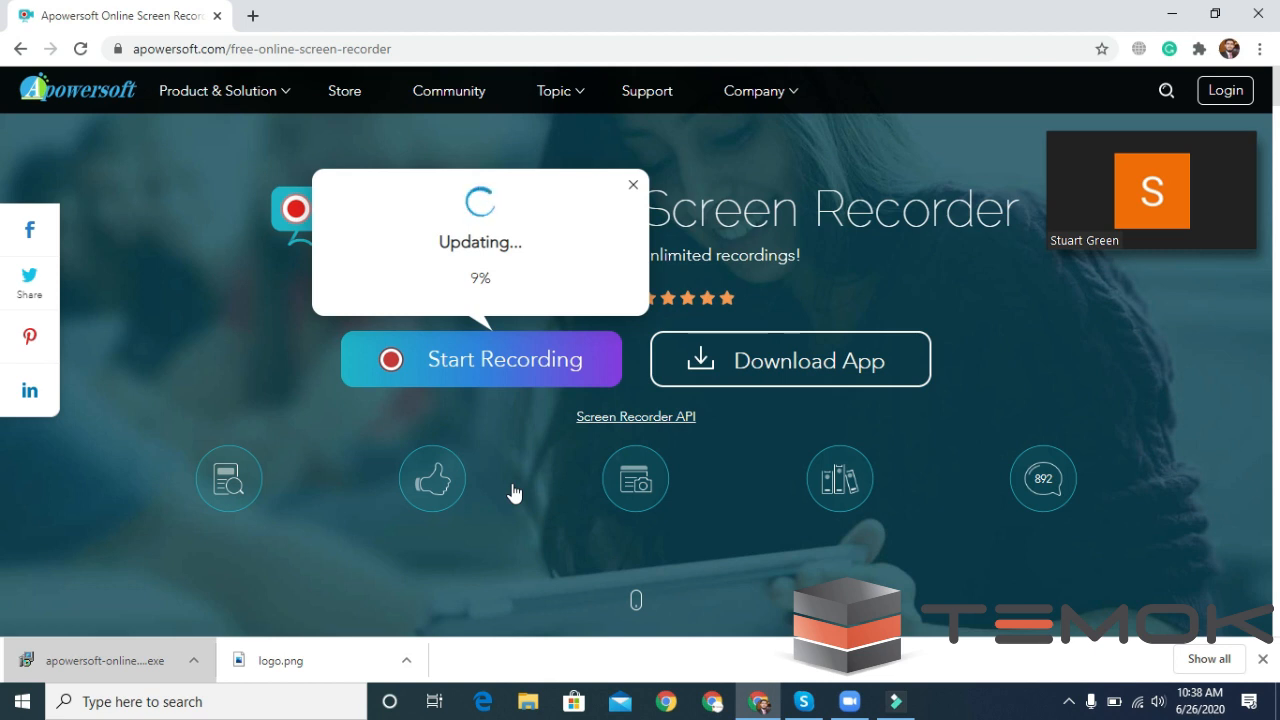
mouse_move(976, 510)
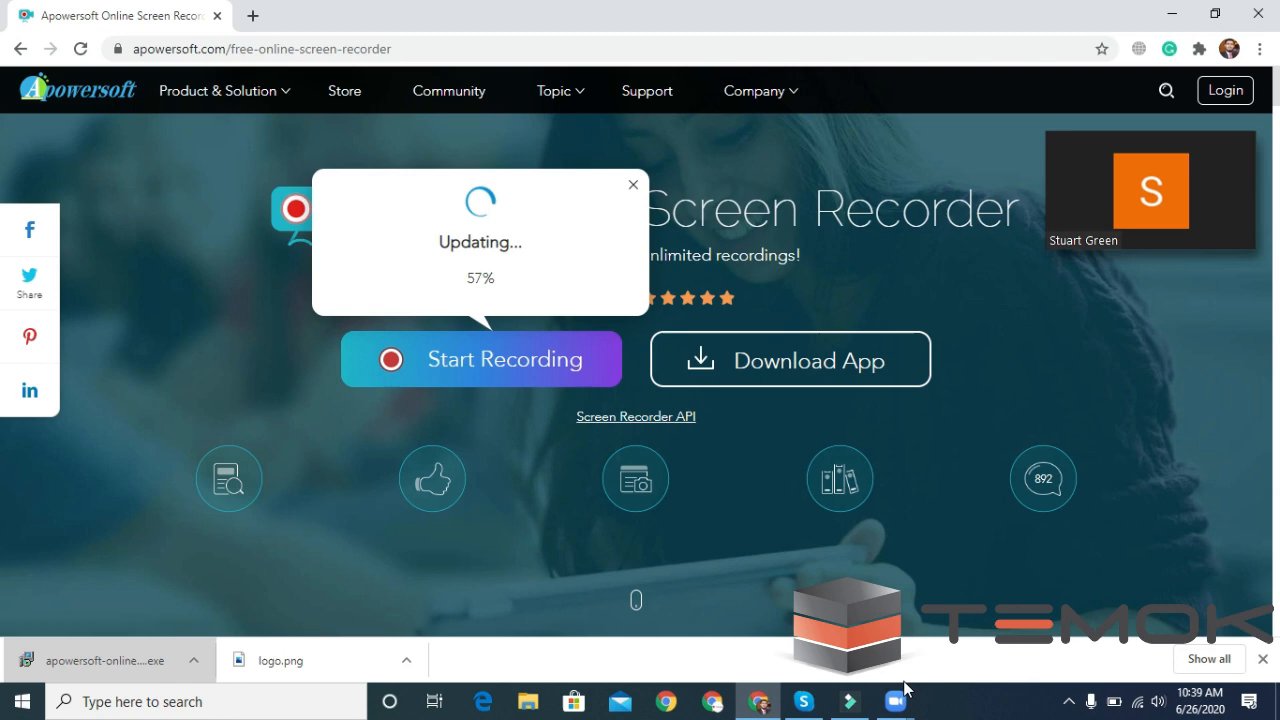
click(894, 700)
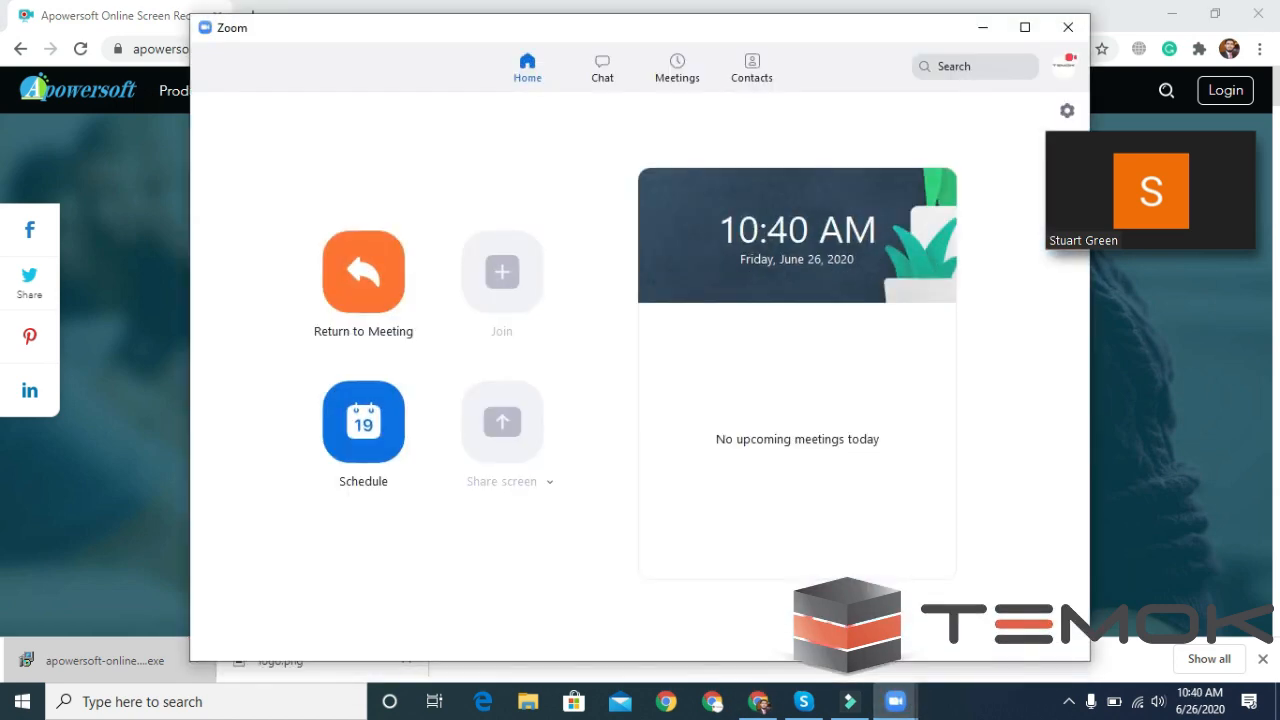
Step: Return from Zoom to Chrome while the launcher install finishes
click(364, 272)
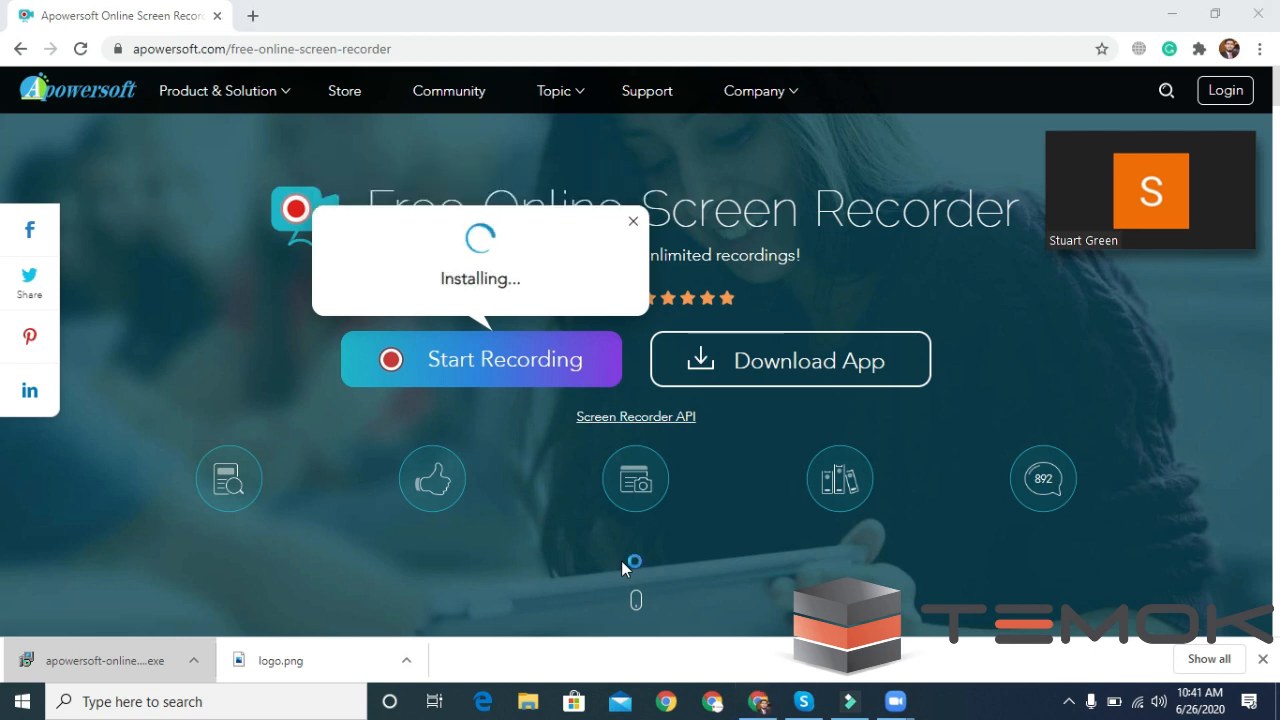
mouse_move(624, 568)
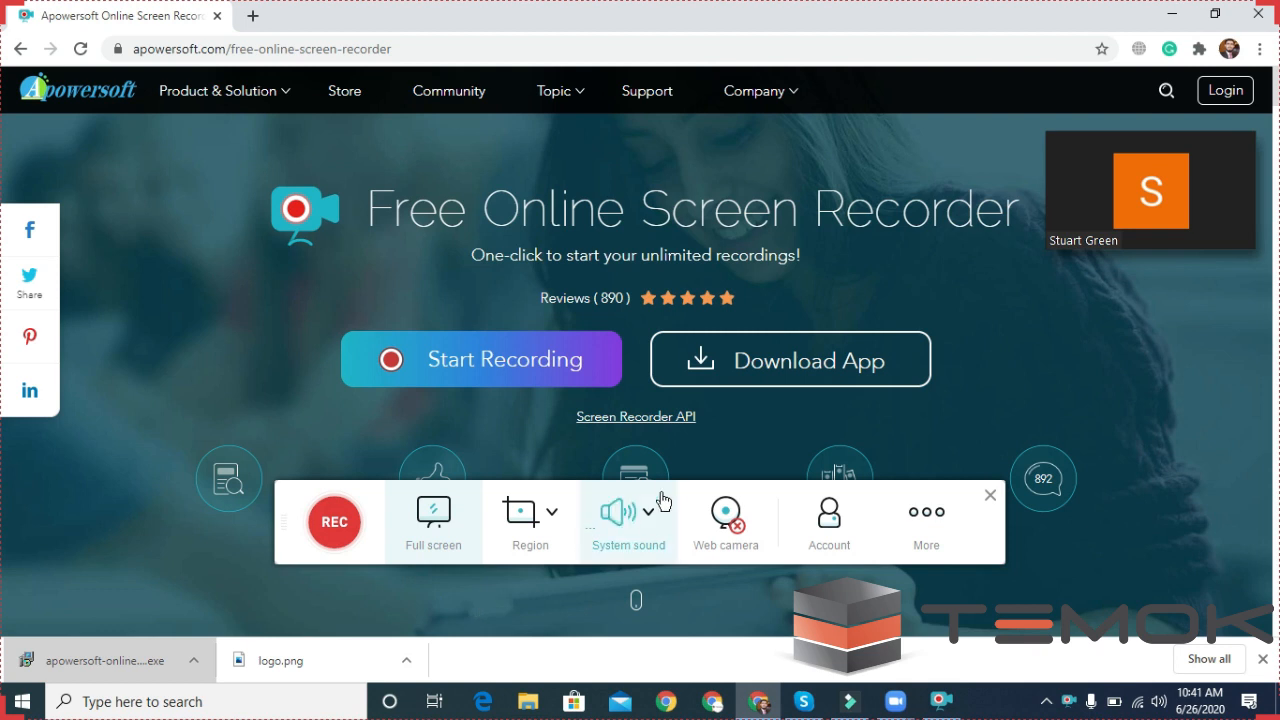
Step: Set the recorder's audio source to System sound and microphone
click(652, 512)
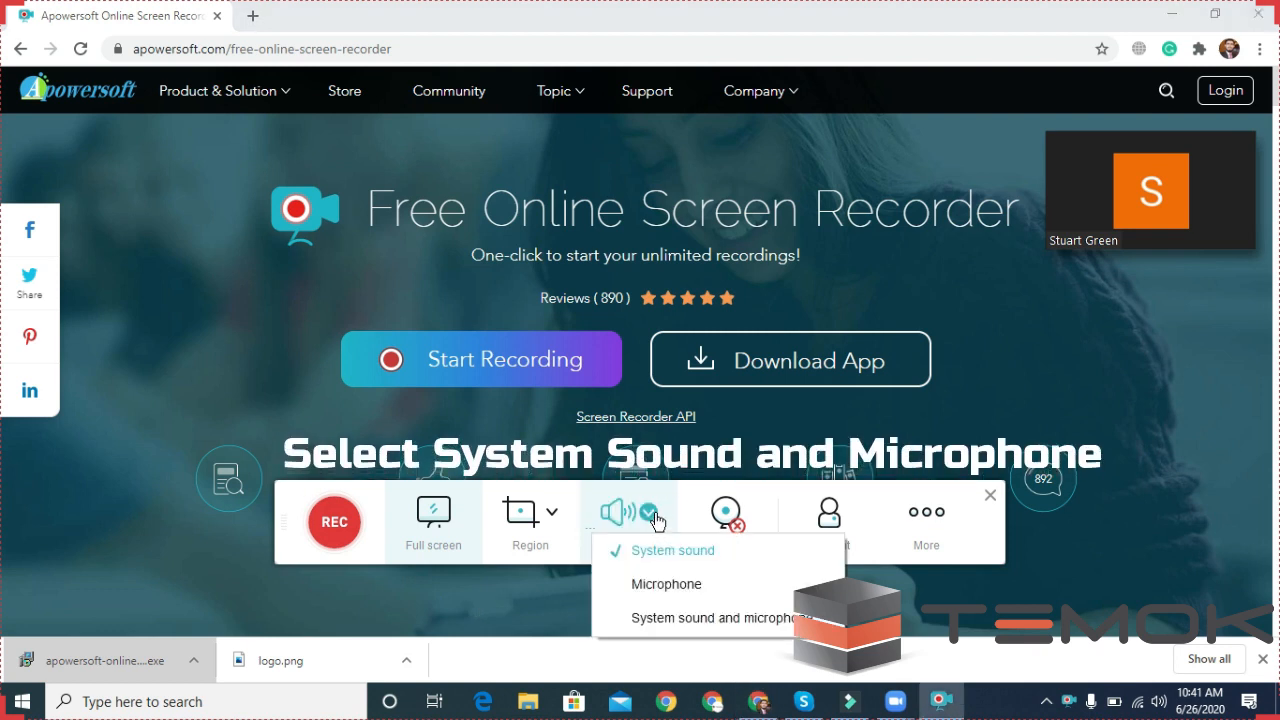
mouse_move(684, 618)
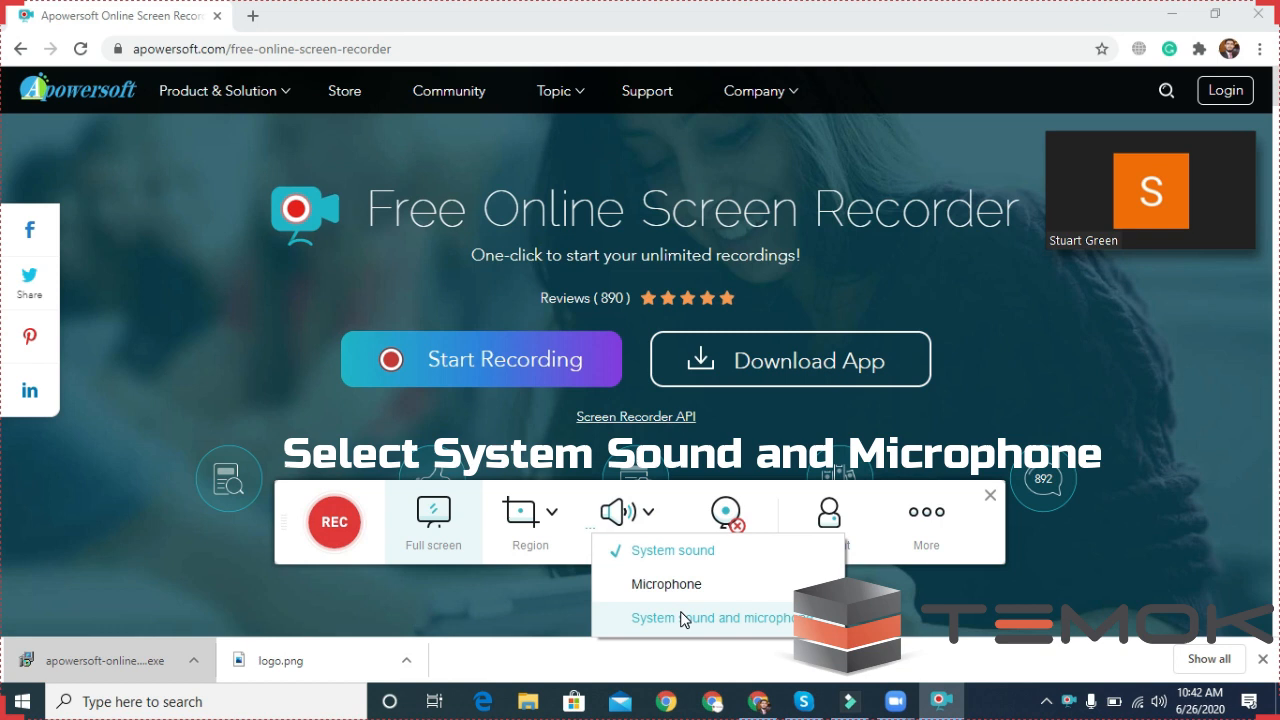
click(712, 616)
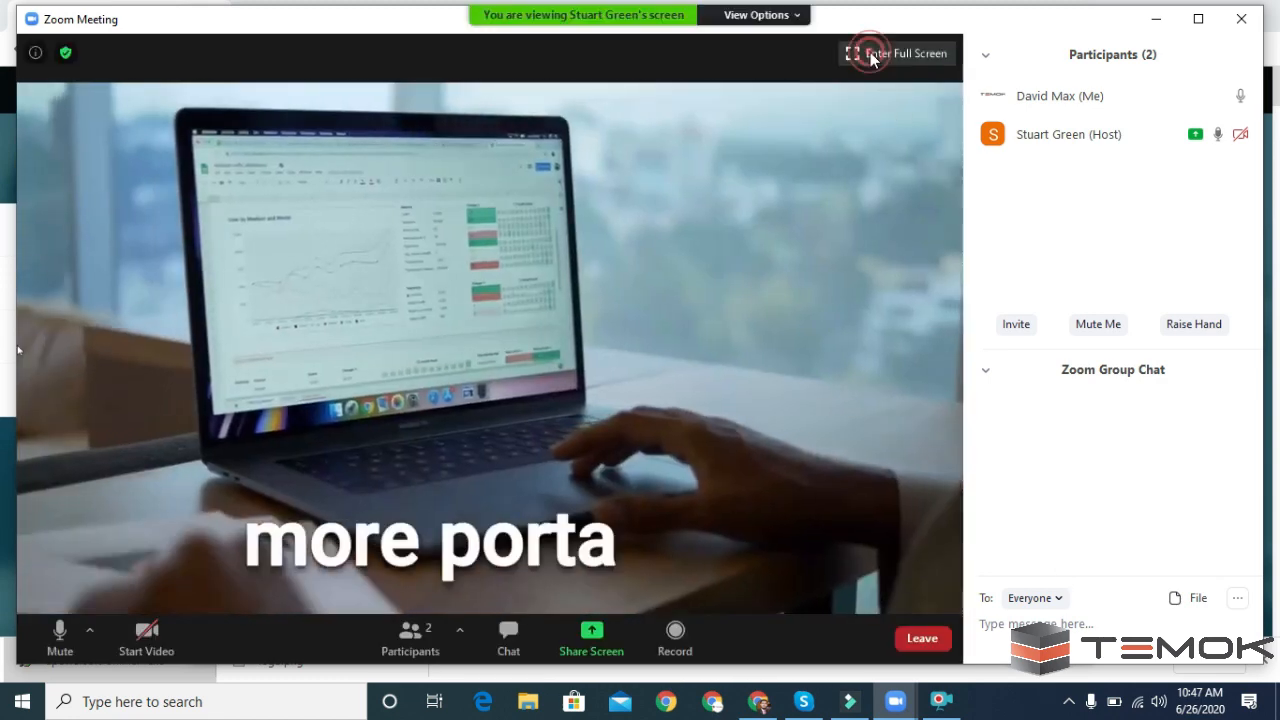
Step: Record the Zoom meeting's shared screen for about a minute, then stop the recording
click(906, 52)
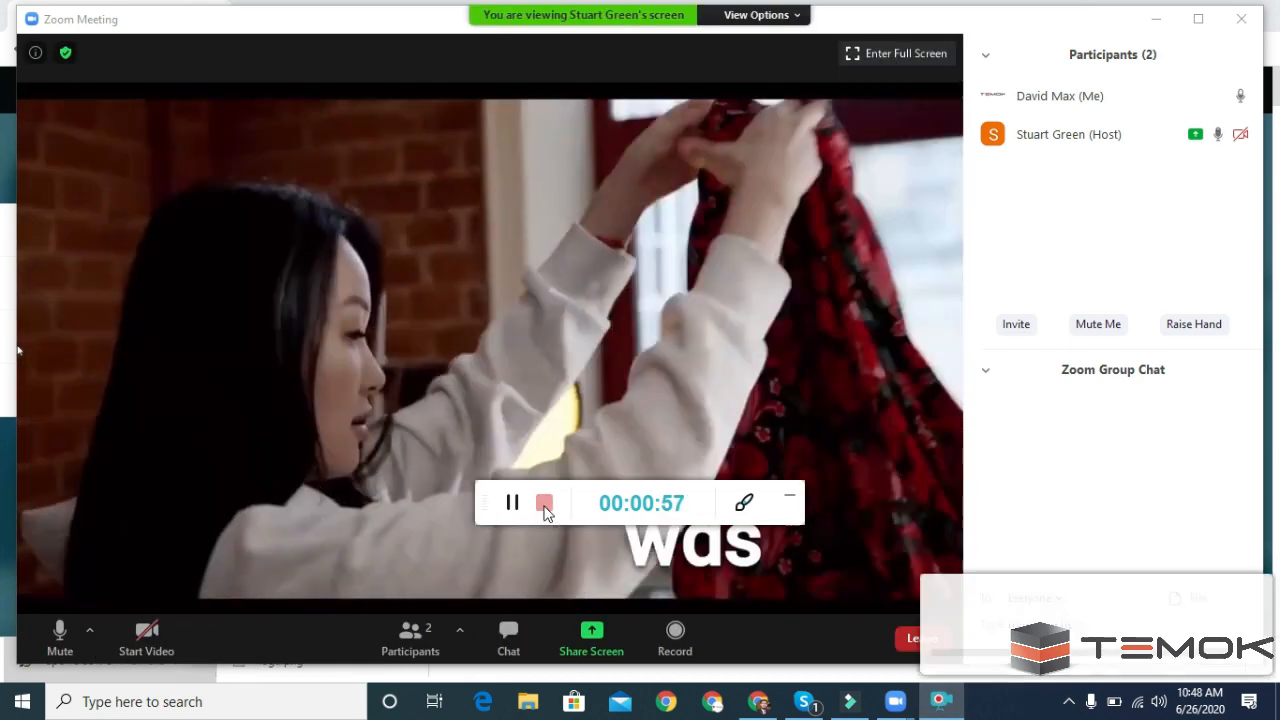
click(544, 504)
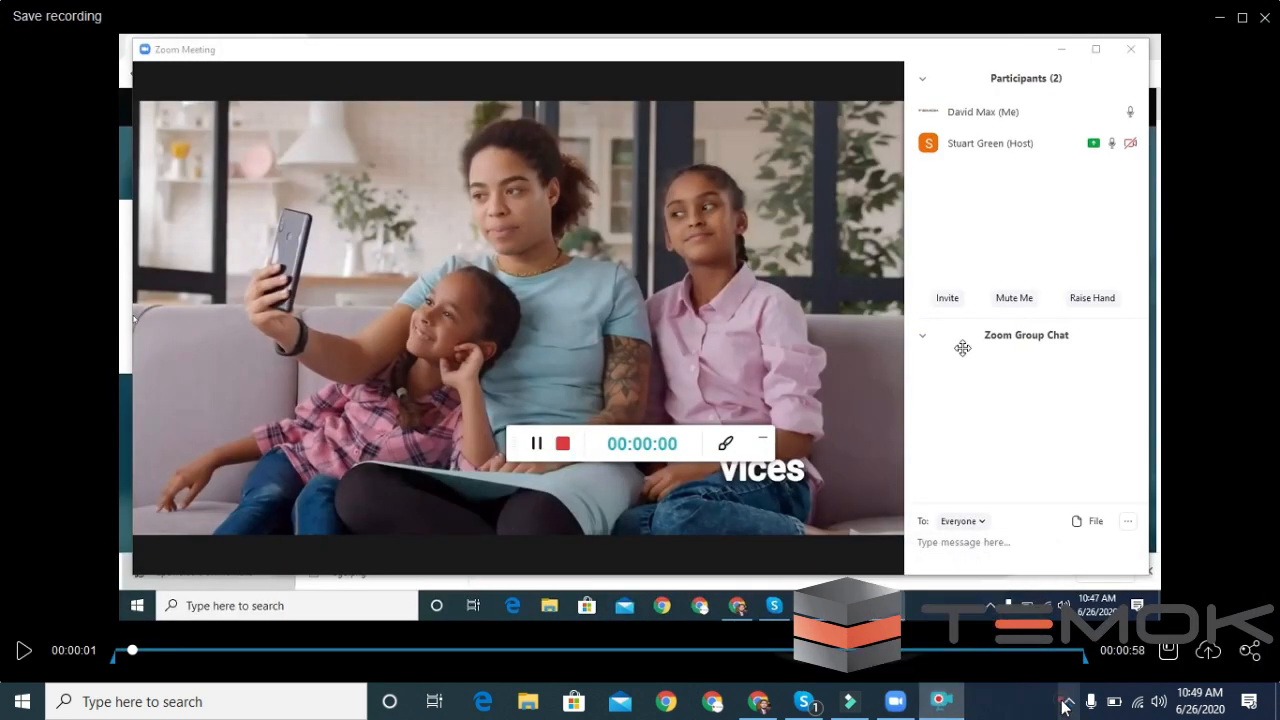
mouse_move(250, 680)
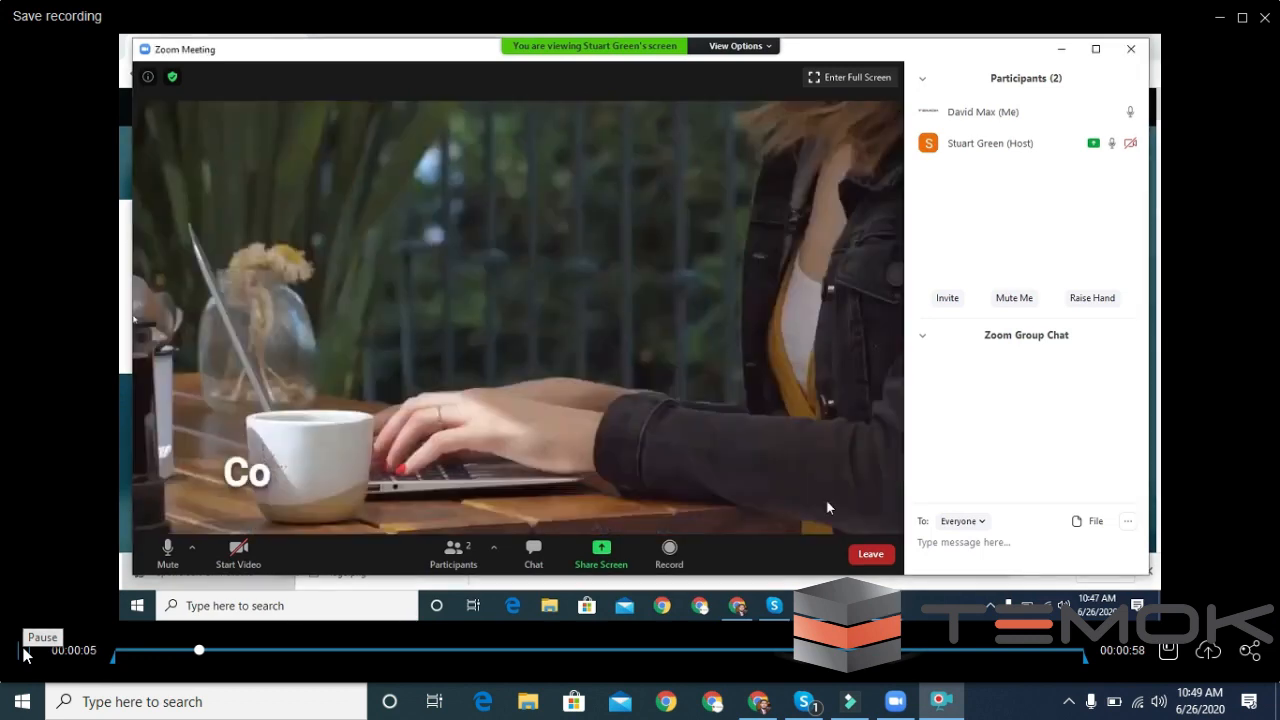
Step: Play back the 58-second clip in the Save recording preview
click(24, 648)
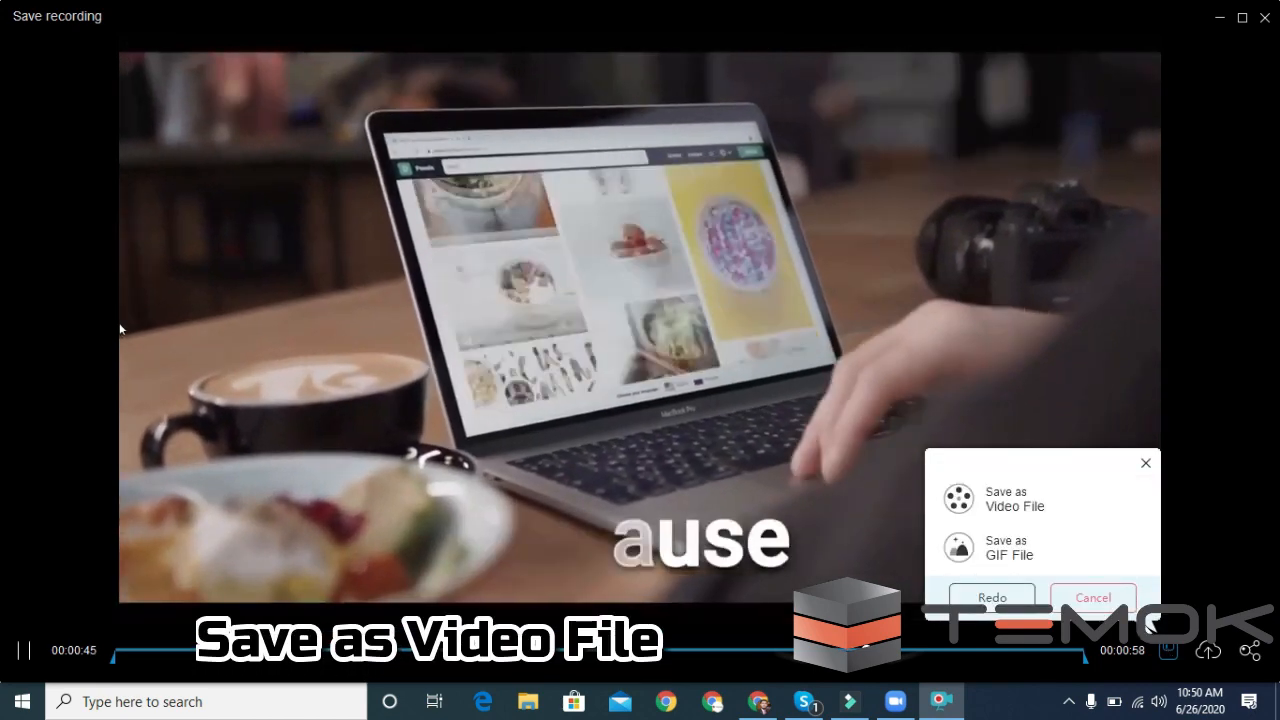
Step: Save the clip as an MP4 video file and open its output folder in File Explorer
click(1014, 498)
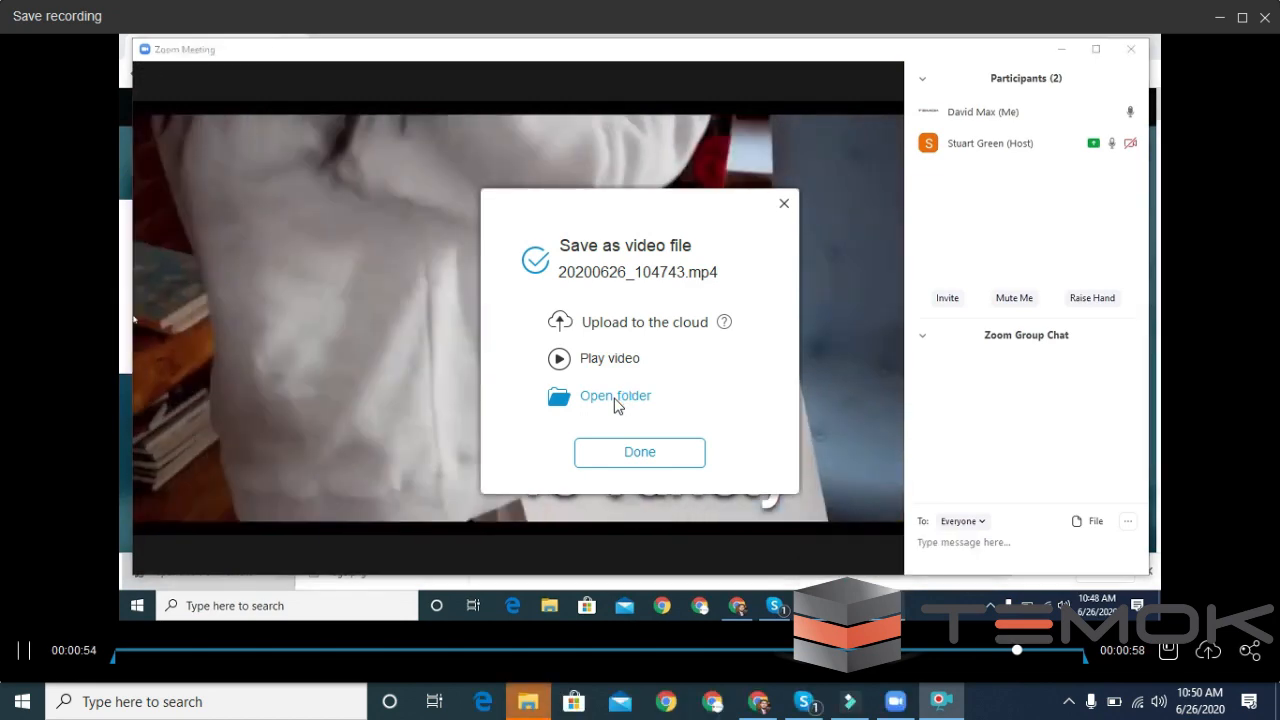
click(616, 396)
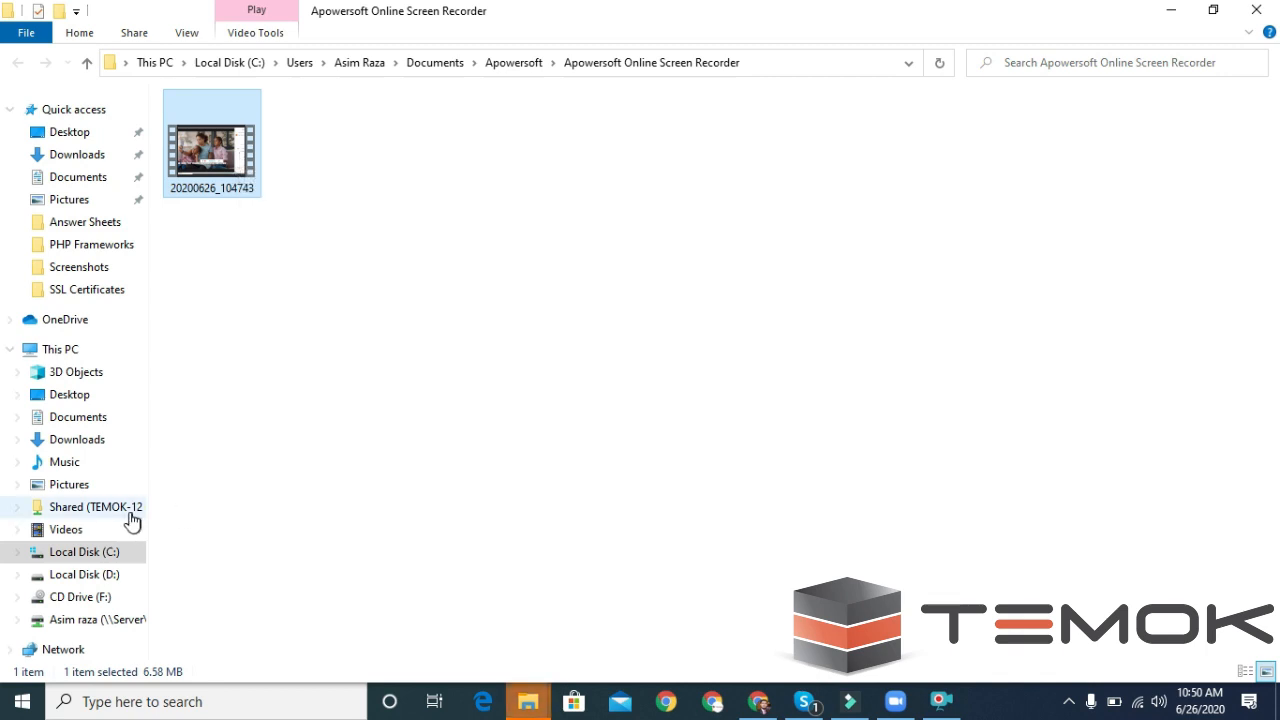
mouse_move(90, 210)
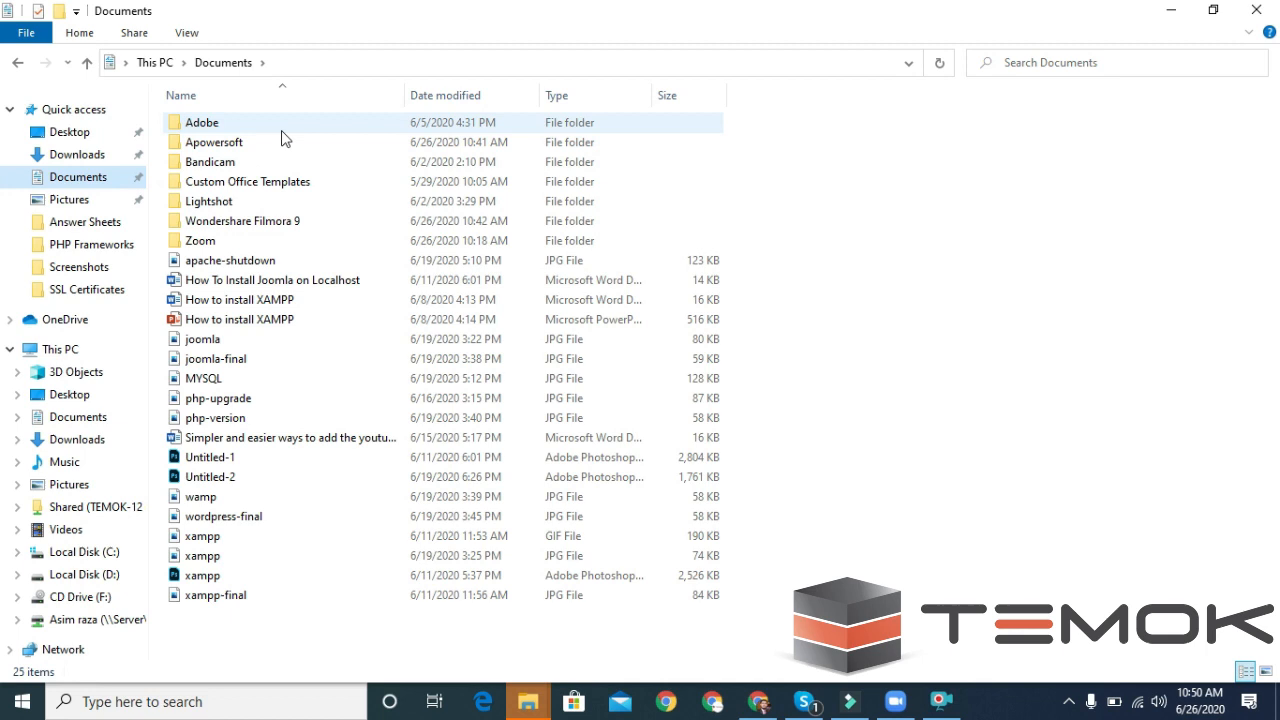
double_click(208, 142)
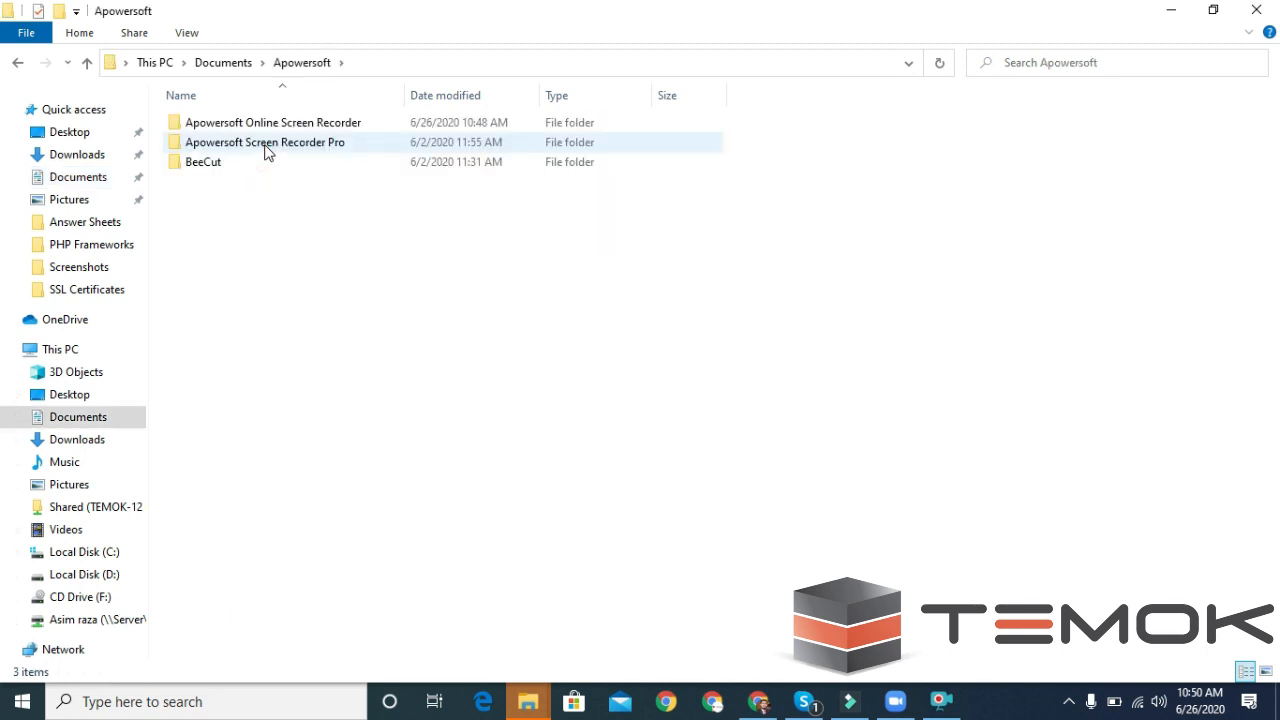
double_click(272, 122)
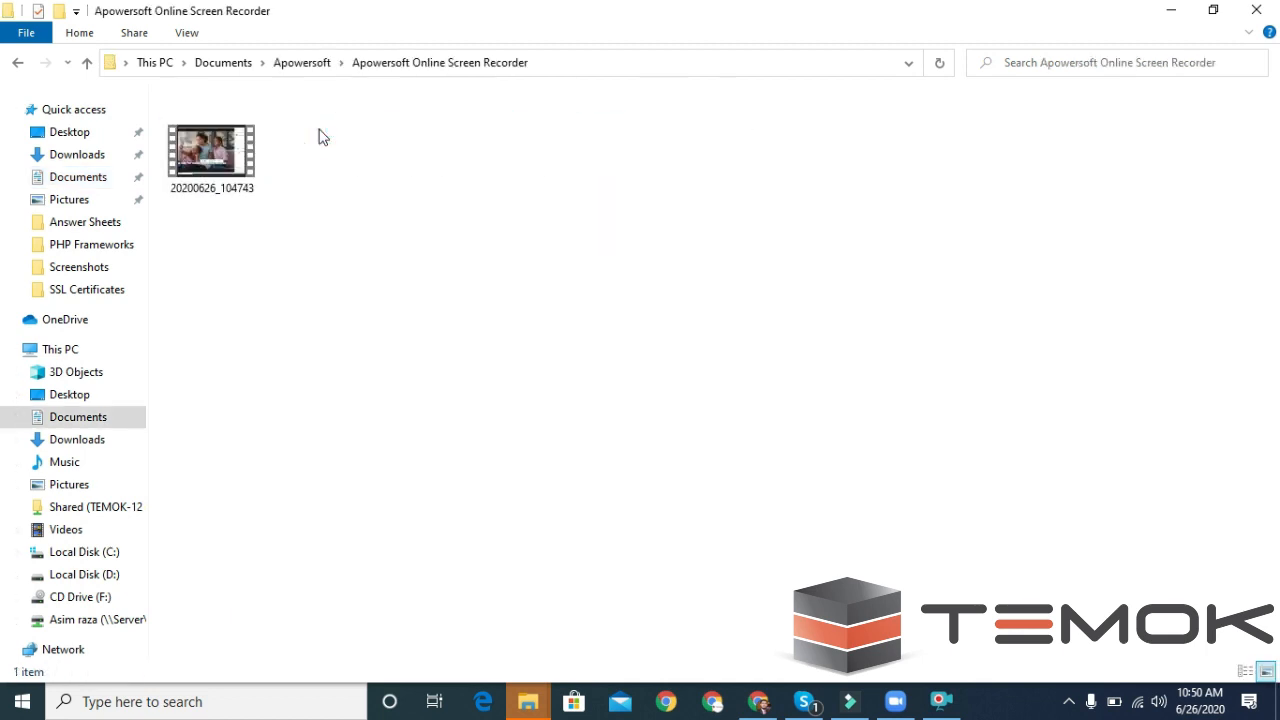